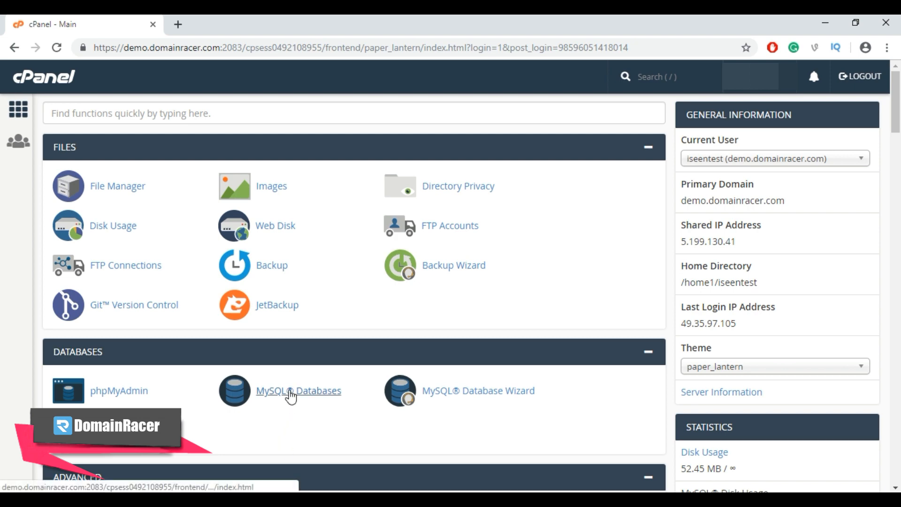
pyautogui.moveTo(478, 390)
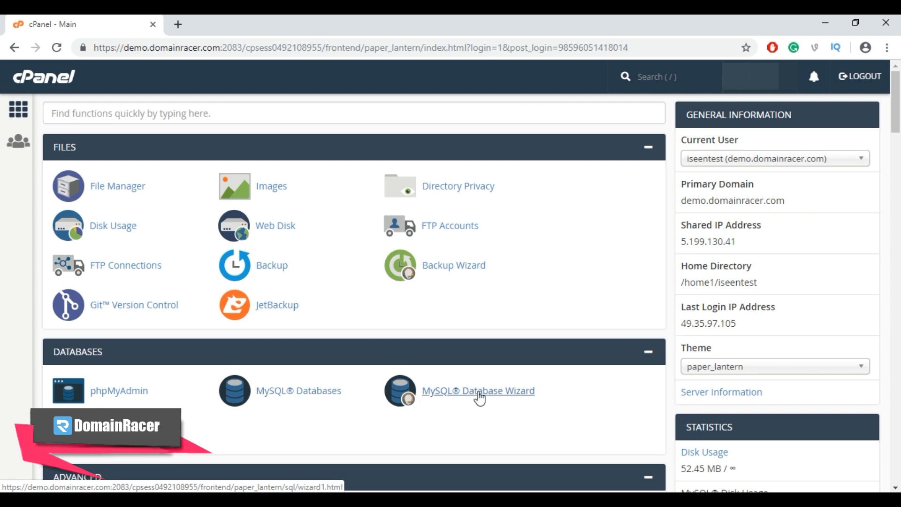
pyautogui.moveTo(187, 355)
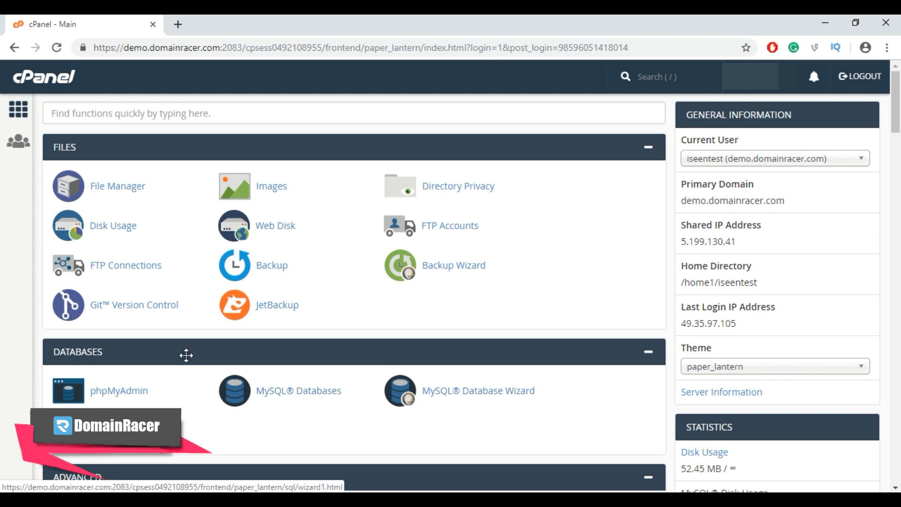
pyautogui.moveTo(120, 356)
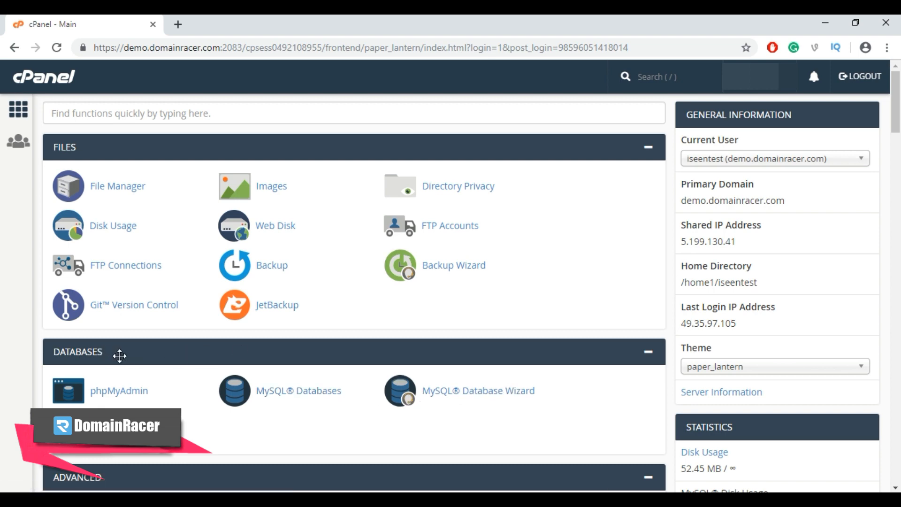
pyautogui.moveTo(479, 390)
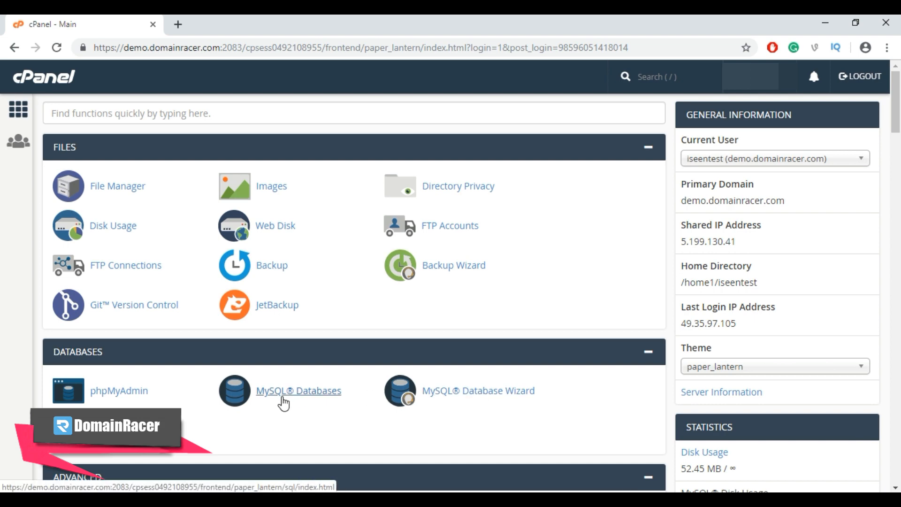
pyautogui.moveTo(481, 396)
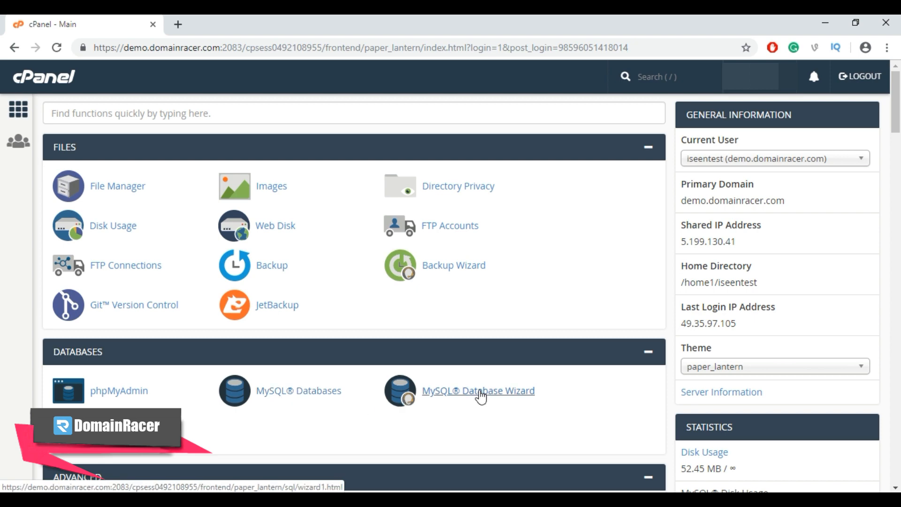
# Launch the MySQL Database Wizard from the cPanel Databases section.
pyautogui.click(478, 391)
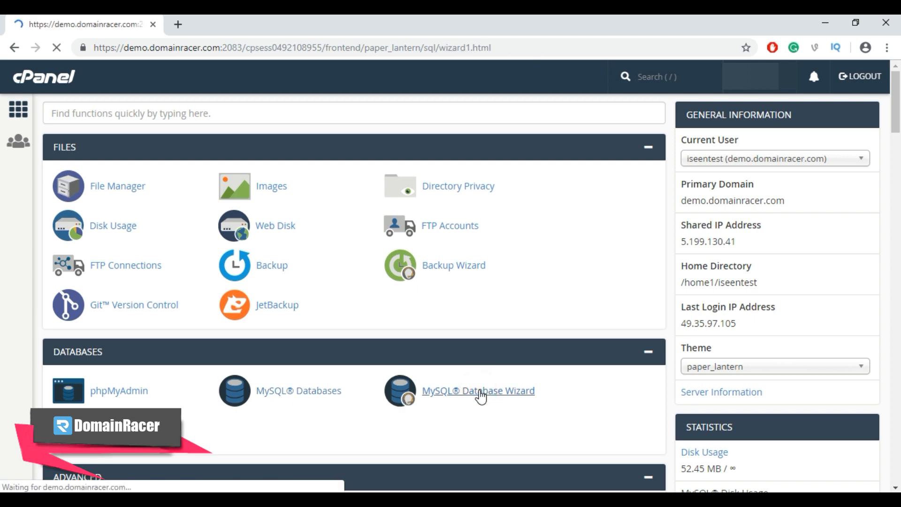
# Create a new database named 'demo' (iseentes_demo) and advance to the user step.
pyautogui.click(478, 390)
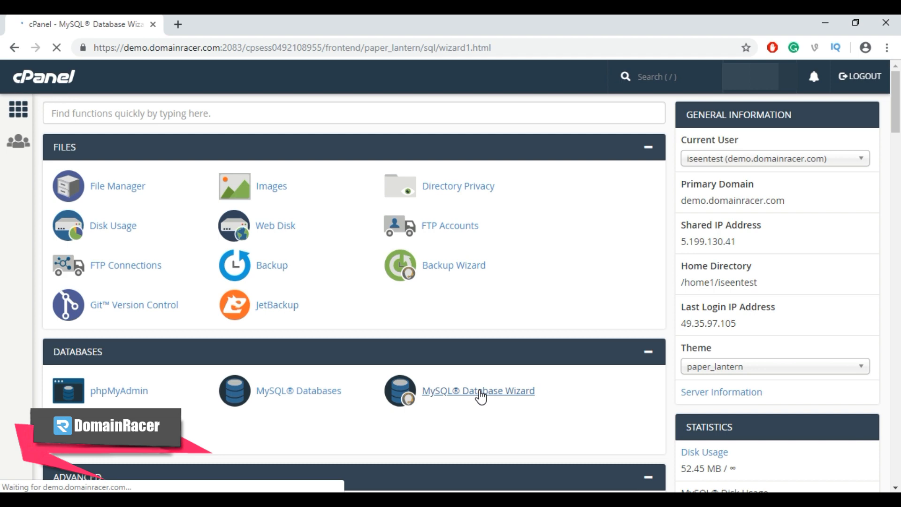
pyautogui.click(478, 390)
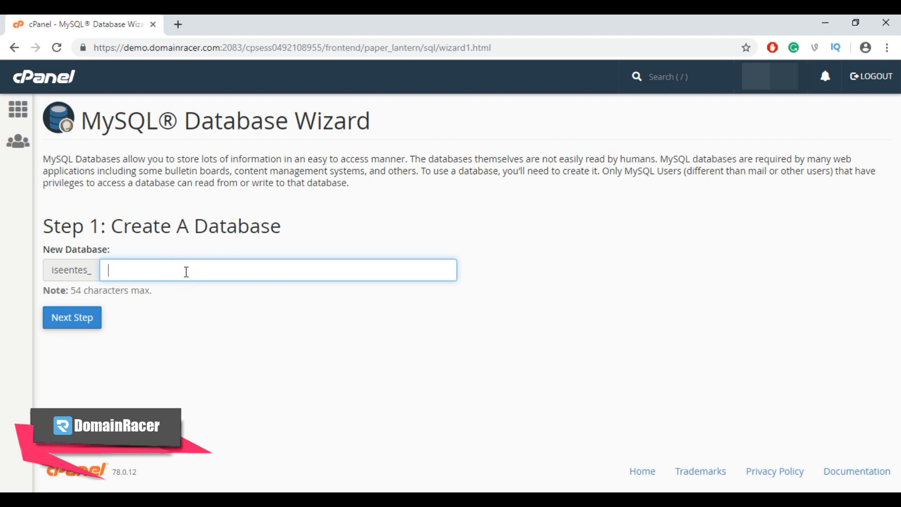
pyautogui.moveTo(74, 334)
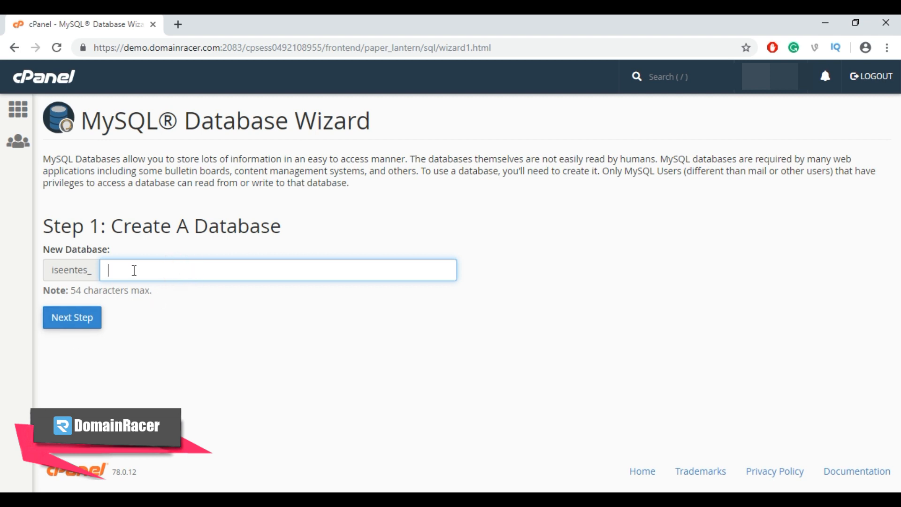
pyautogui.write('demo')
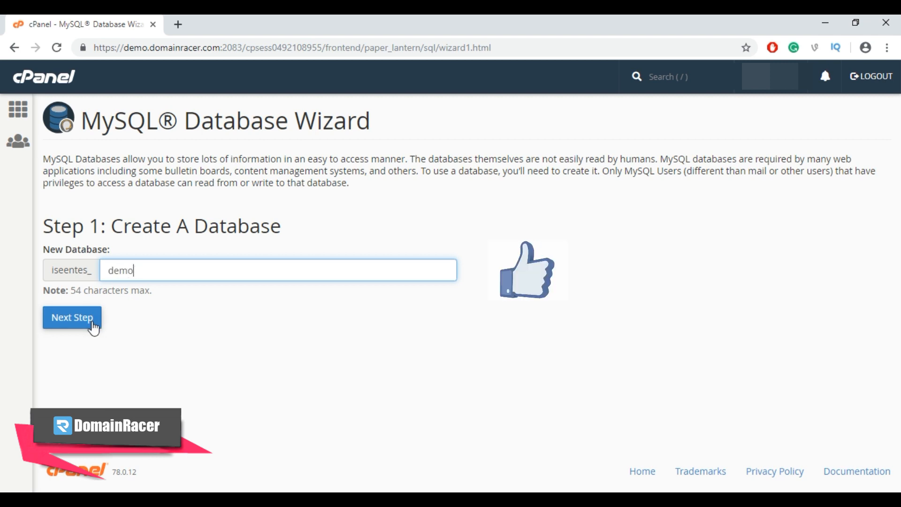
pyautogui.click(71, 317)
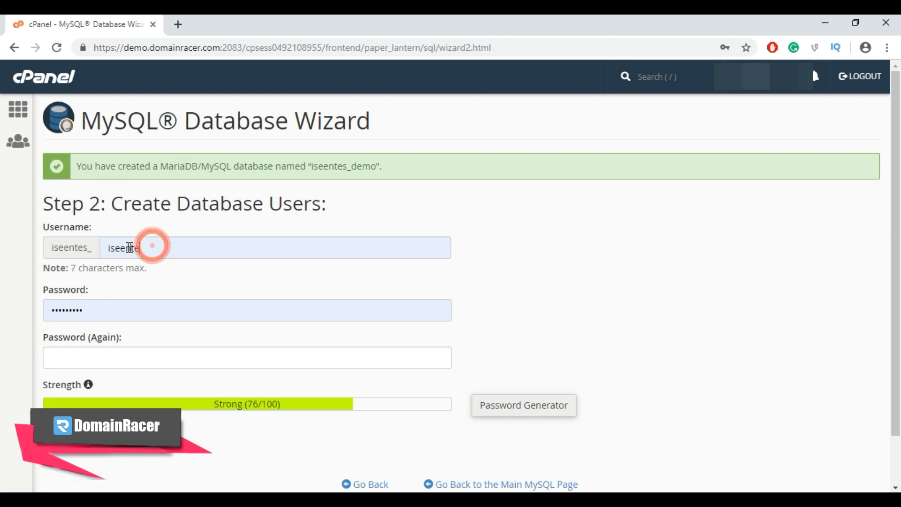
# Create database user 'test' (iseentes_test) with a confirmed password.
pyautogui.click(274, 247)
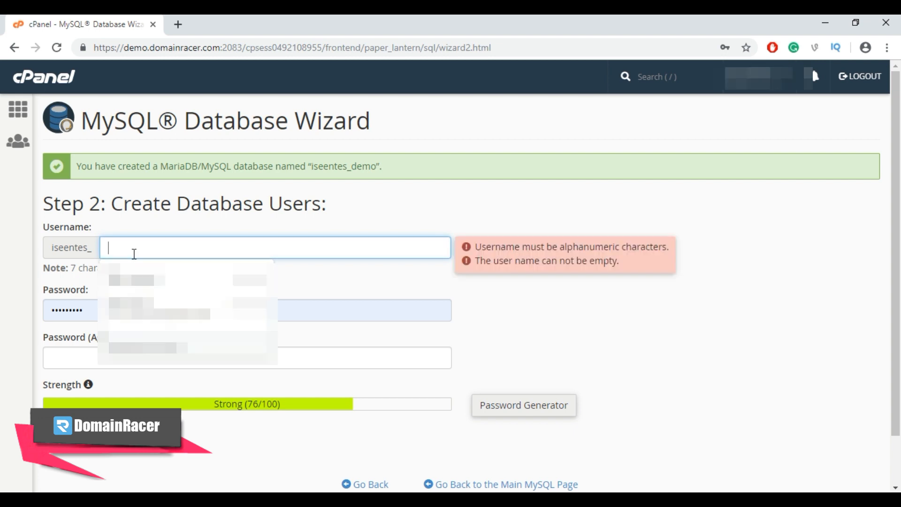
pyautogui.write('test')
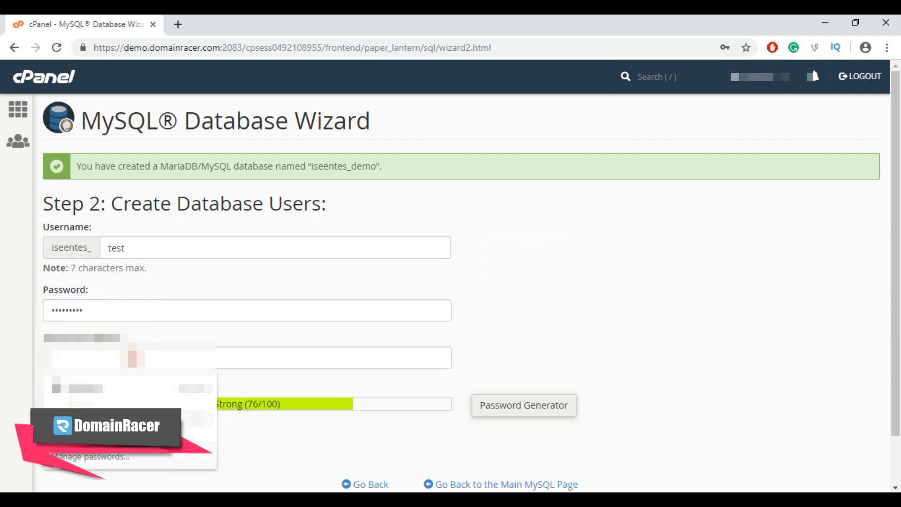
pyautogui.click(248, 358)
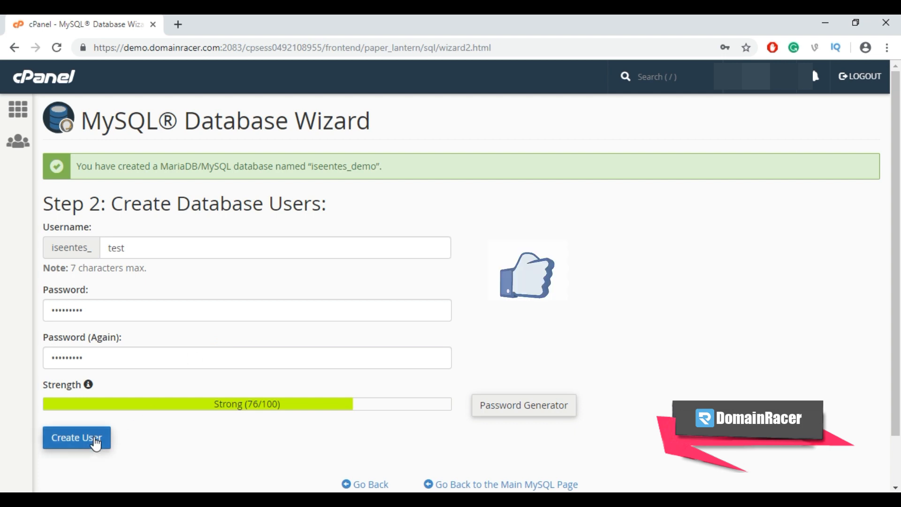
pyautogui.click(77, 438)
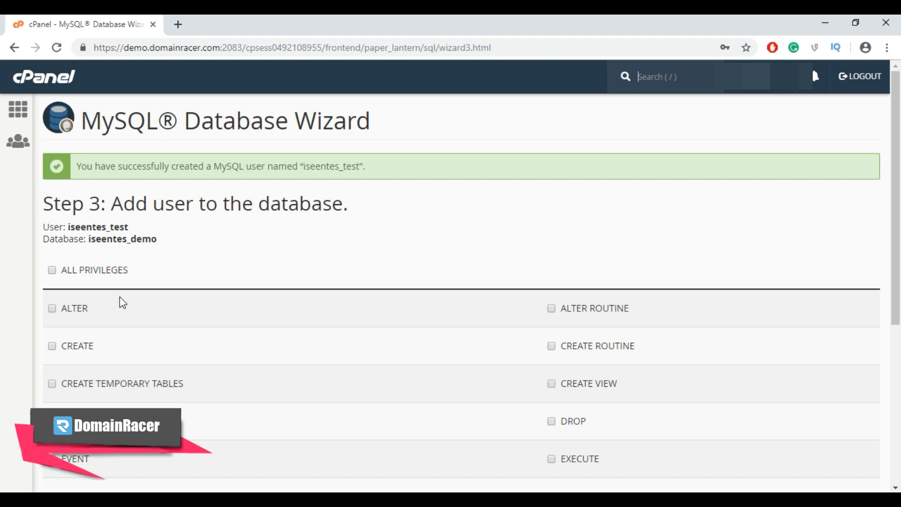
# Grant iseentes_test ALL PRIVILEGES on iseentes_demo and finish the wizard.
pyautogui.doubleClick(141, 238)
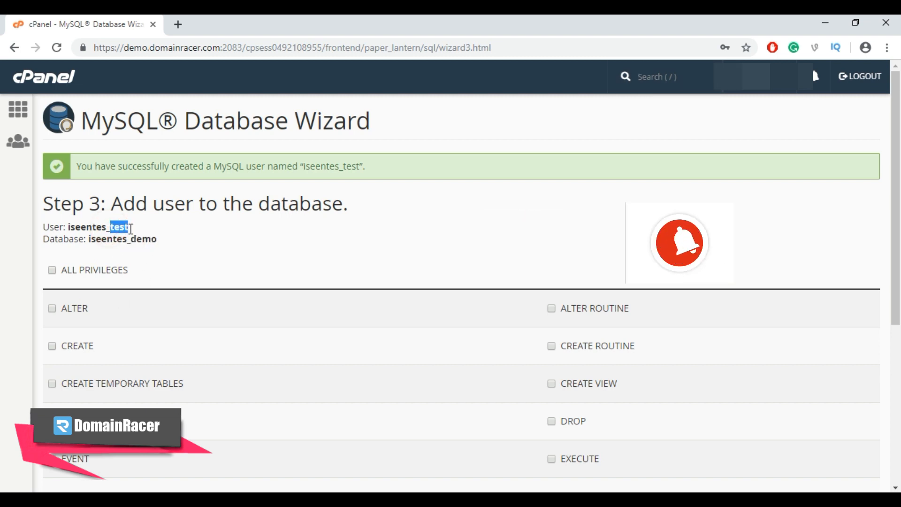
pyautogui.click(52, 269)
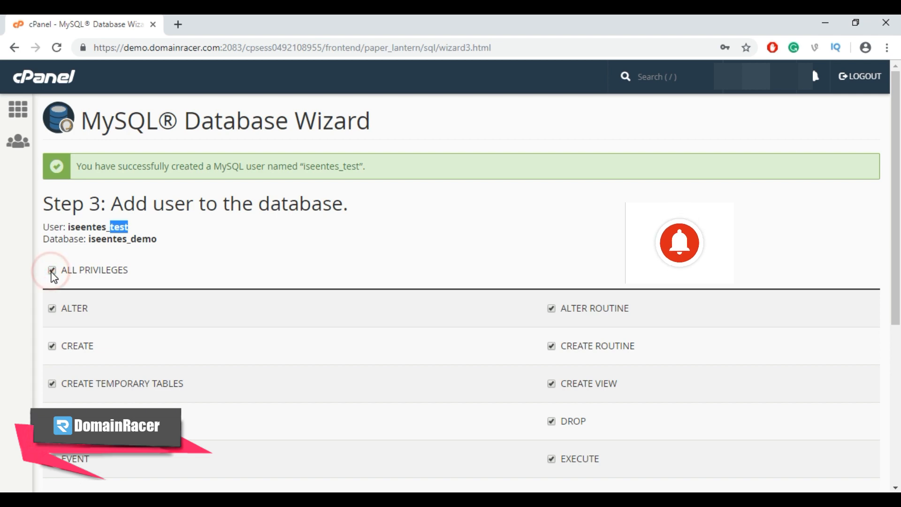
pyautogui.scroll(-3)
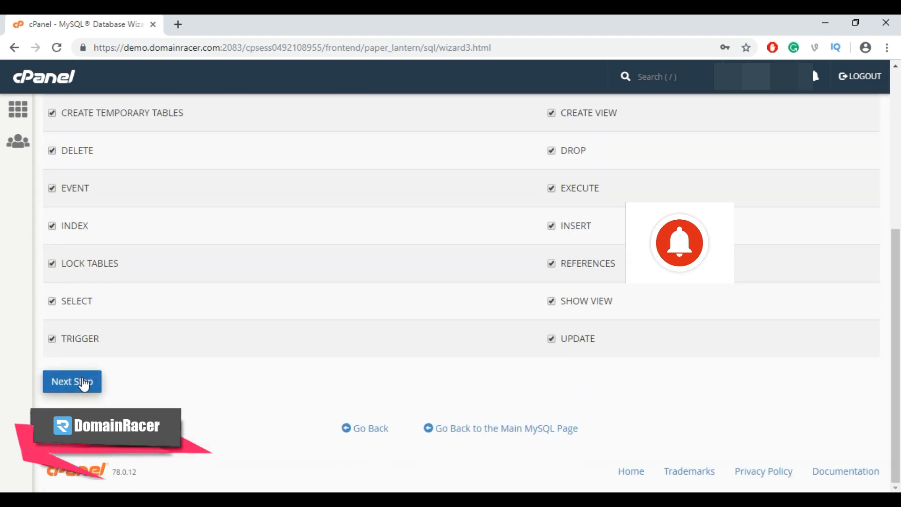
pyautogui.click(71, 381)
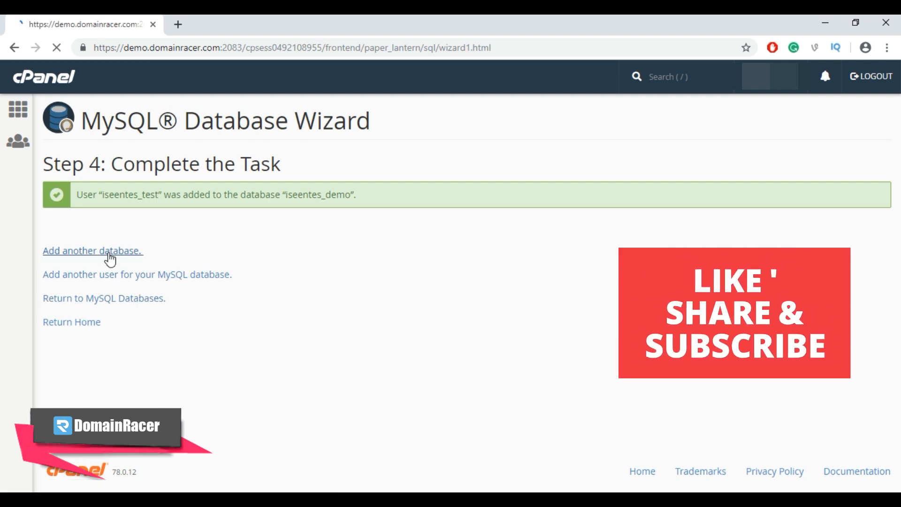
# Restart the wizard to add another database, with the name field ready for input.
pyautogui.click(92, 251)
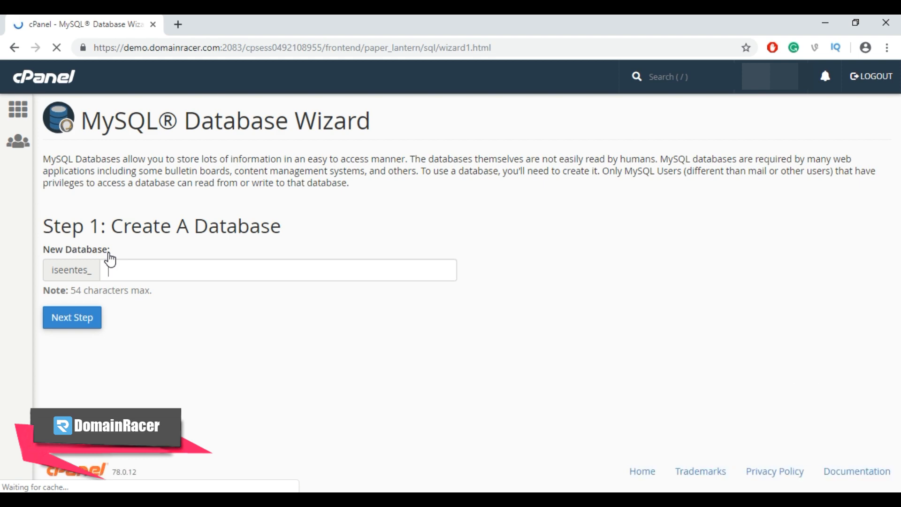
pyautogui.click(278, 269)
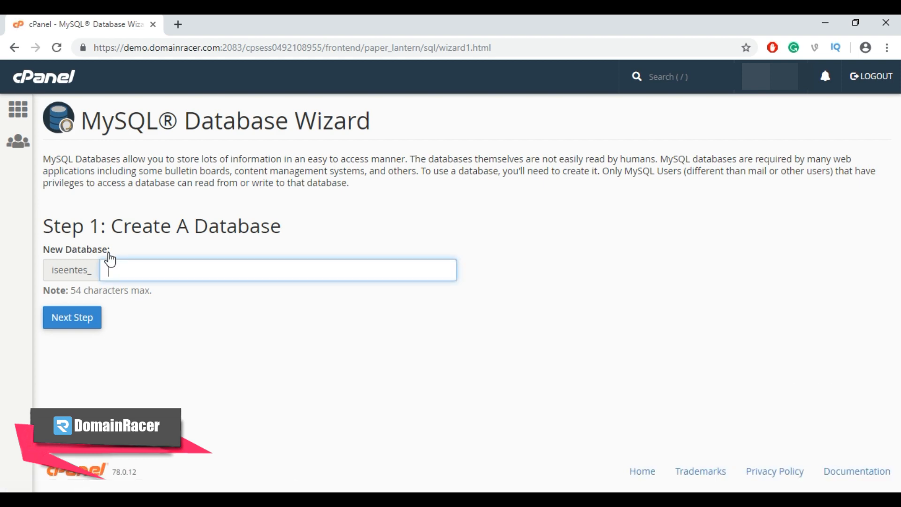